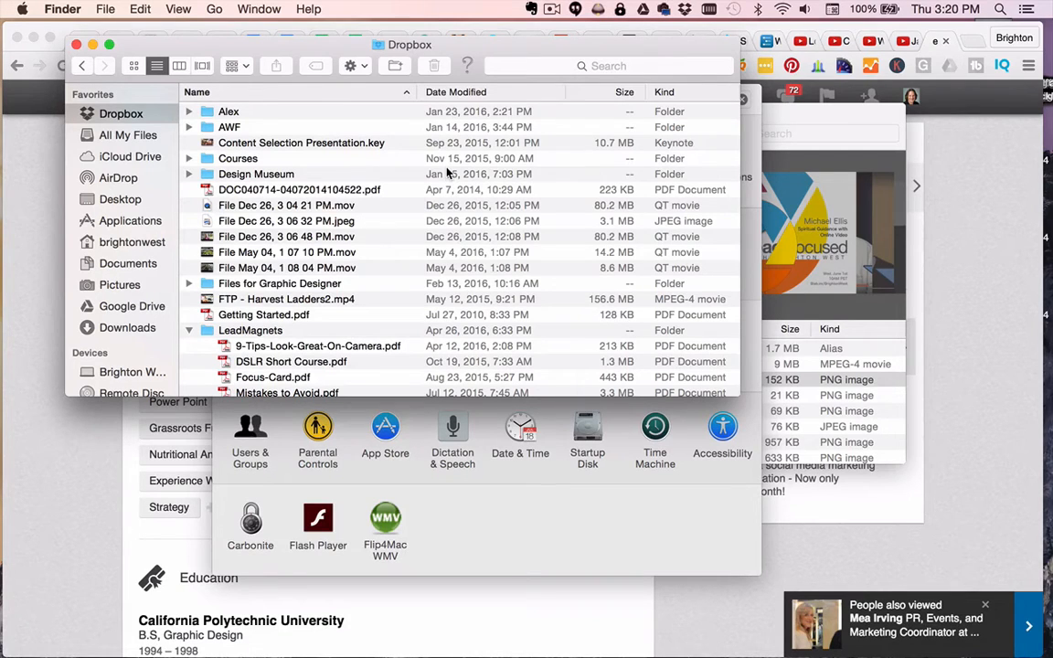
{"action": "mouse_move", "coordinate": [494, 55]}
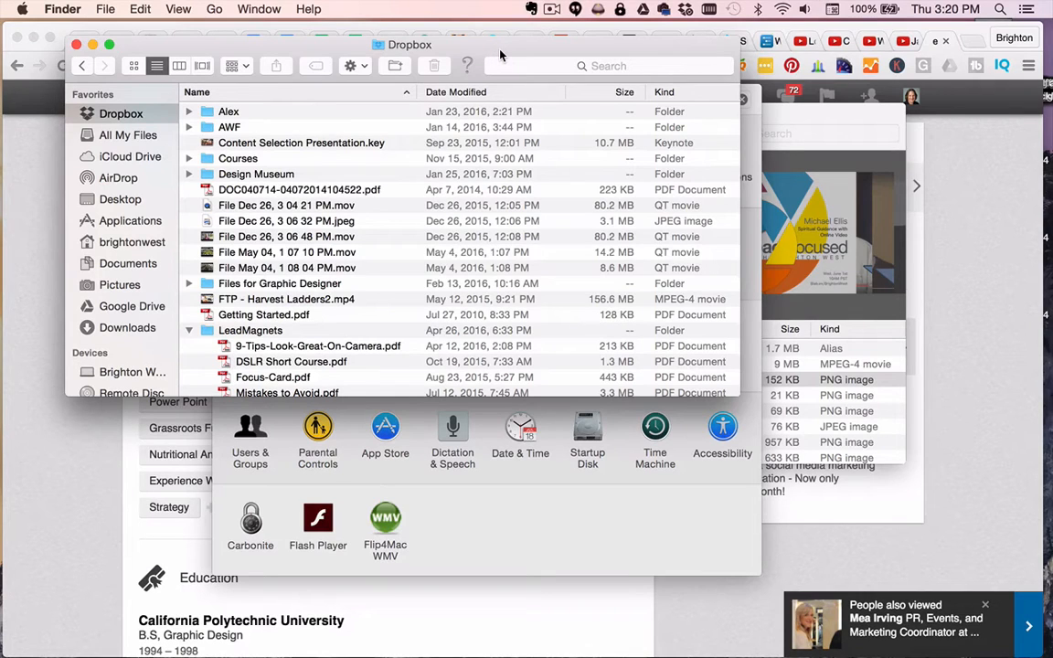
{"action": "mouse_move", "coordinate": [476, 55]}
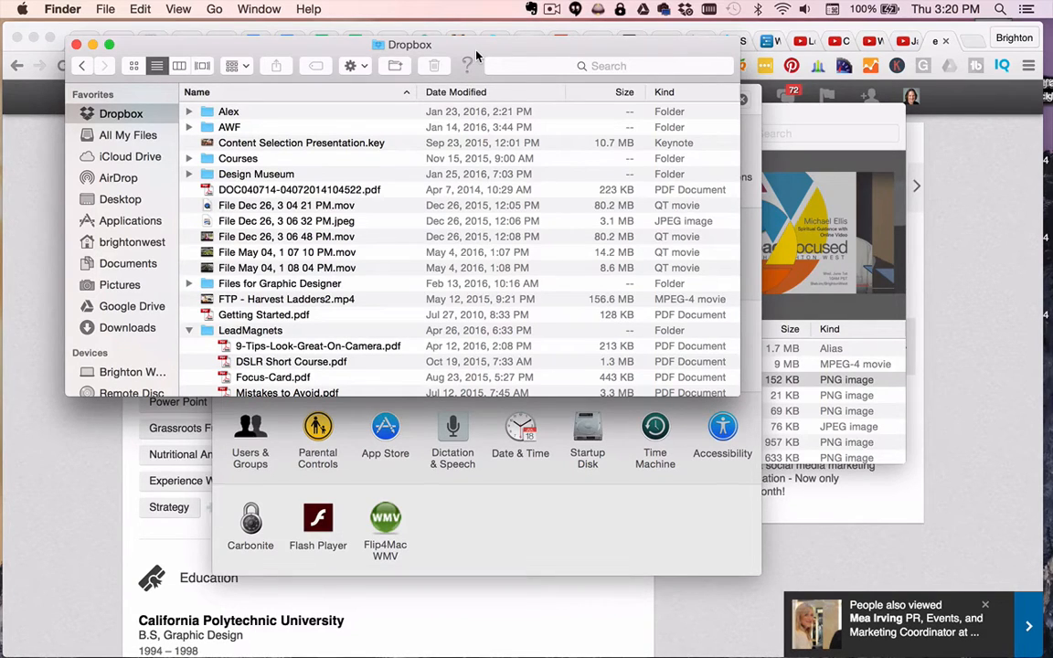
{"action": "mouse_move", "coordinate": [489, 55]}
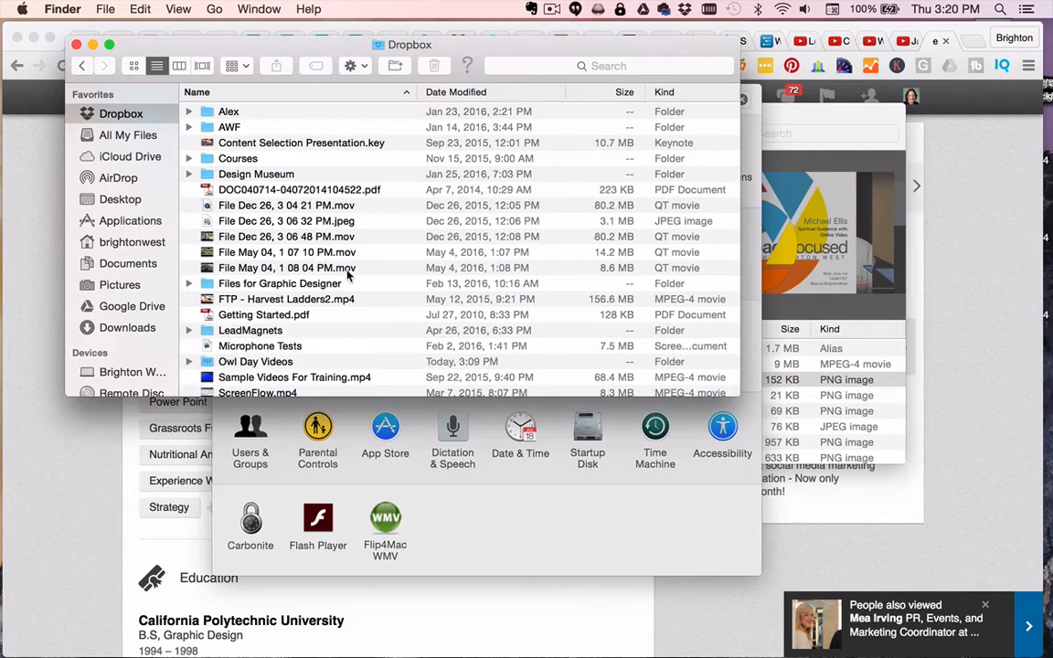
- Scroll to the end of the Dropbox folder list and select Owl Day Videos
{"action": "scroll", "scroll_direction": "down", "scroll_amount": 3}
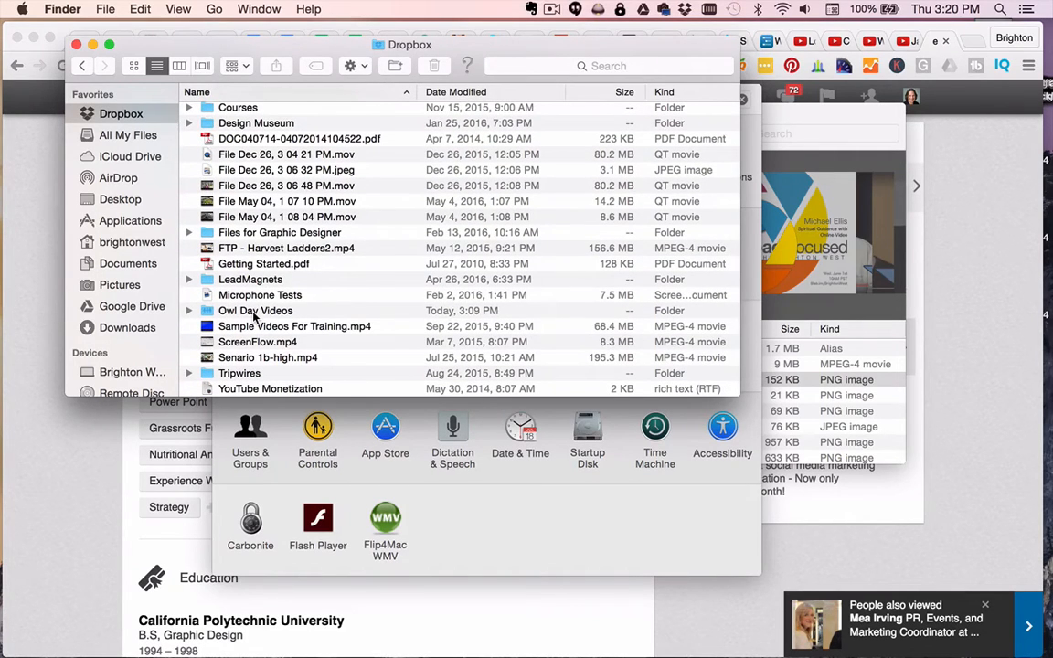
{"action": "left_click", "coordinate": [255, 310]}
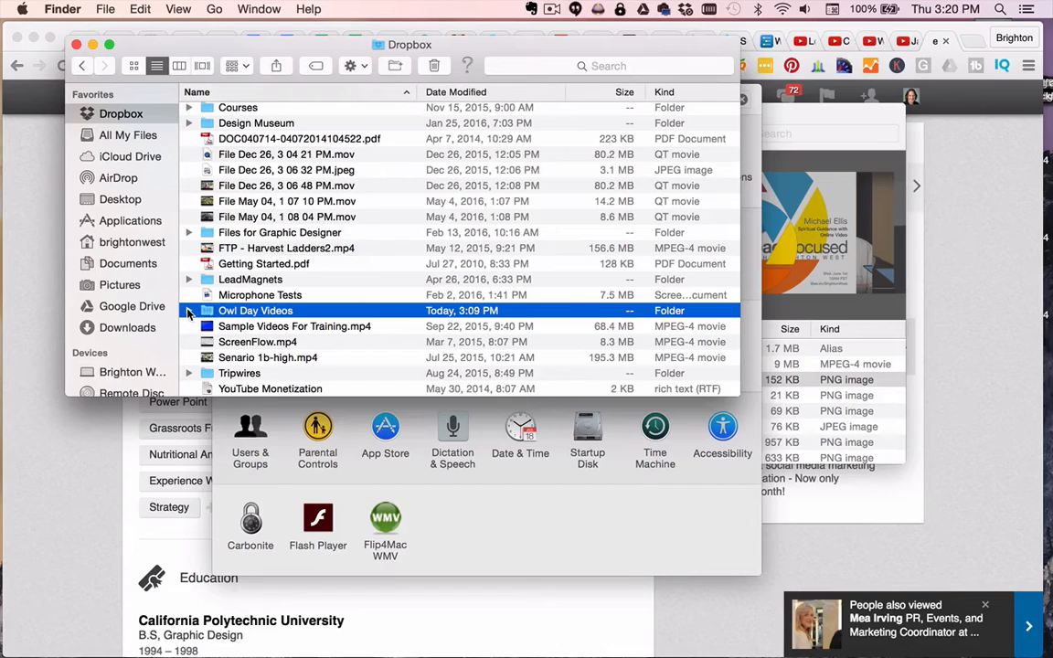
{"action": "mouse_move", "coordinate": [256, 310]}
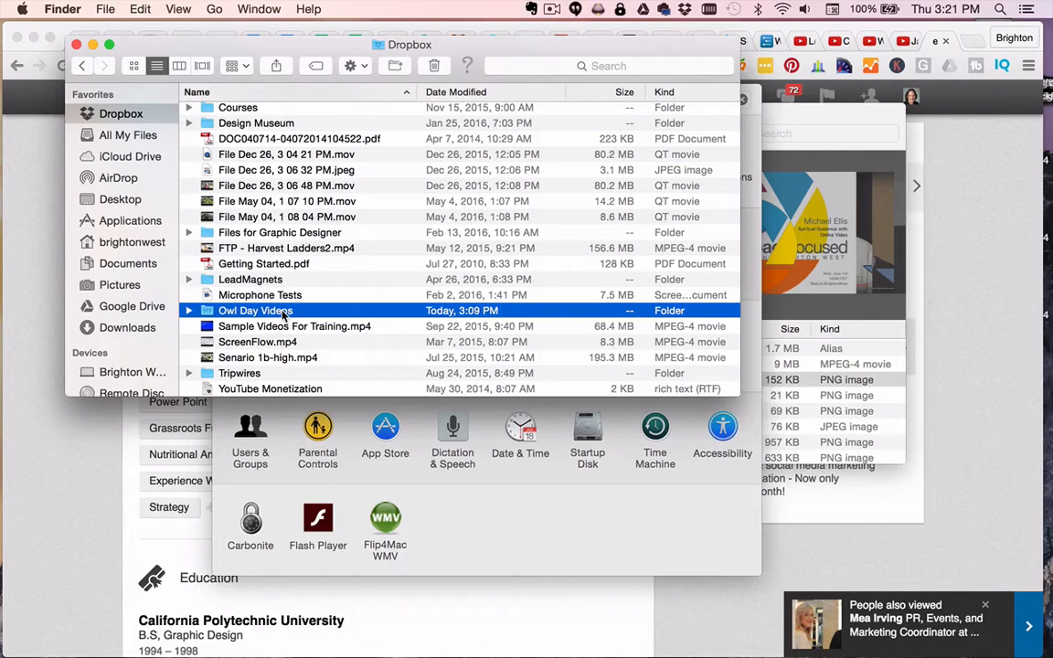
{"action": "mouse_move", "coordinate": [551, 178]}
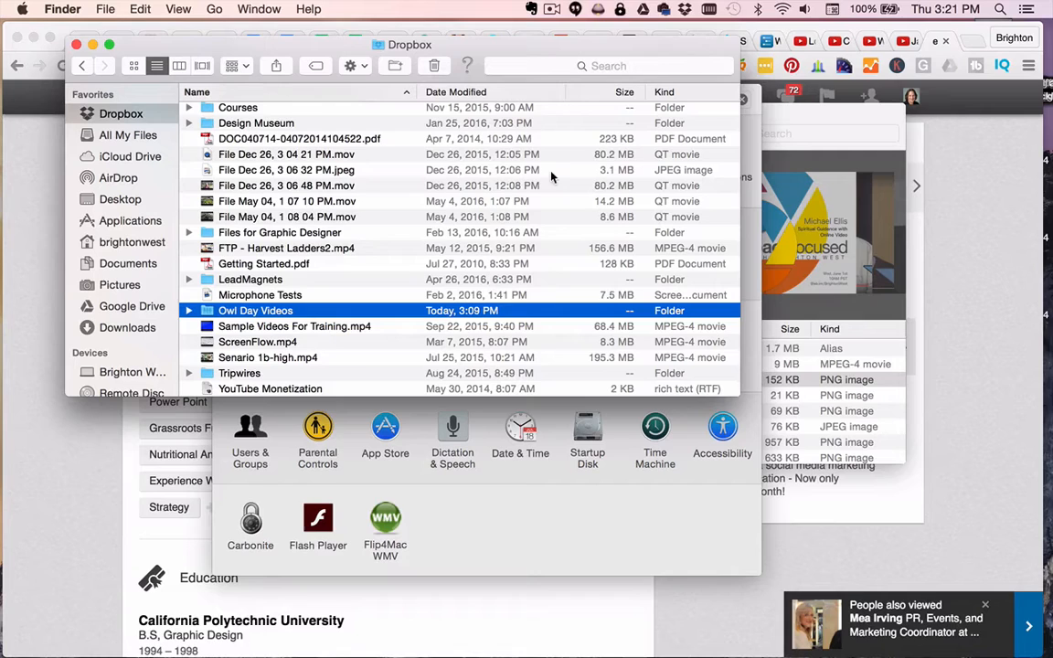
{"action": "mouse_move", "coordinate": [488, 209]}
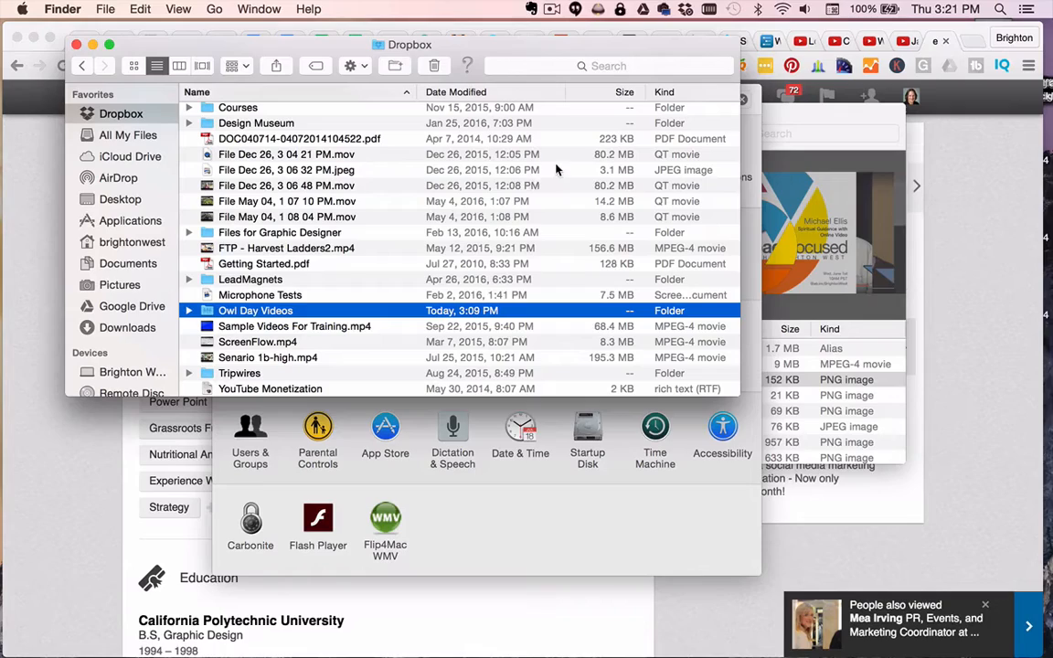
{"action": "mouse_move", "coordinate": [648, 95]}
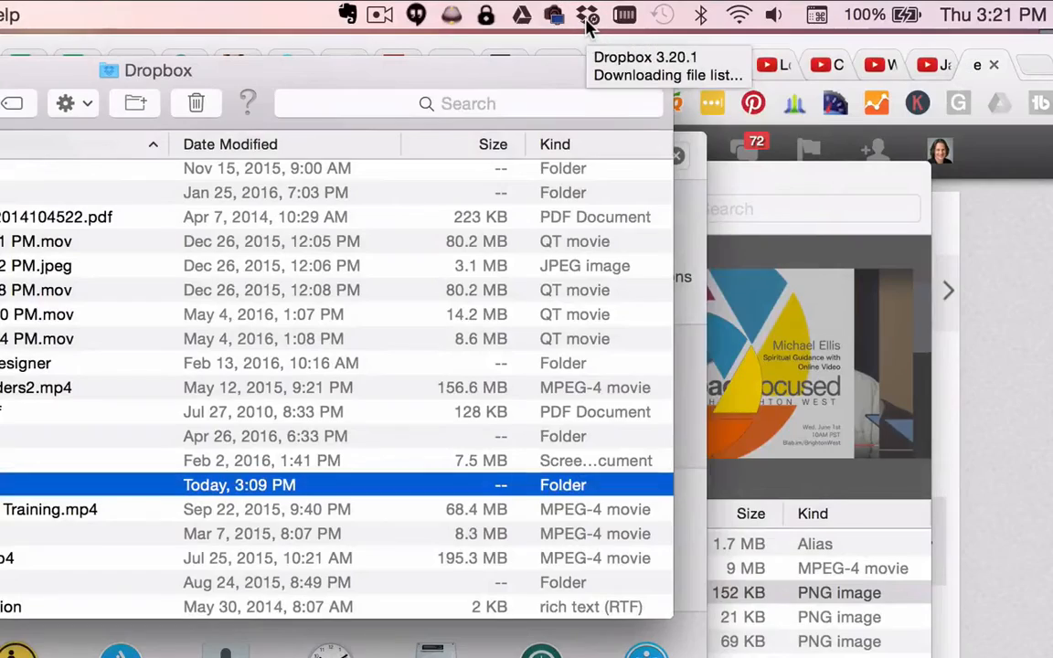
- Open Dropbox Preferences from the menu bar icon's gear menu
{"action": "left_click", "coordinate": [586, 15]}
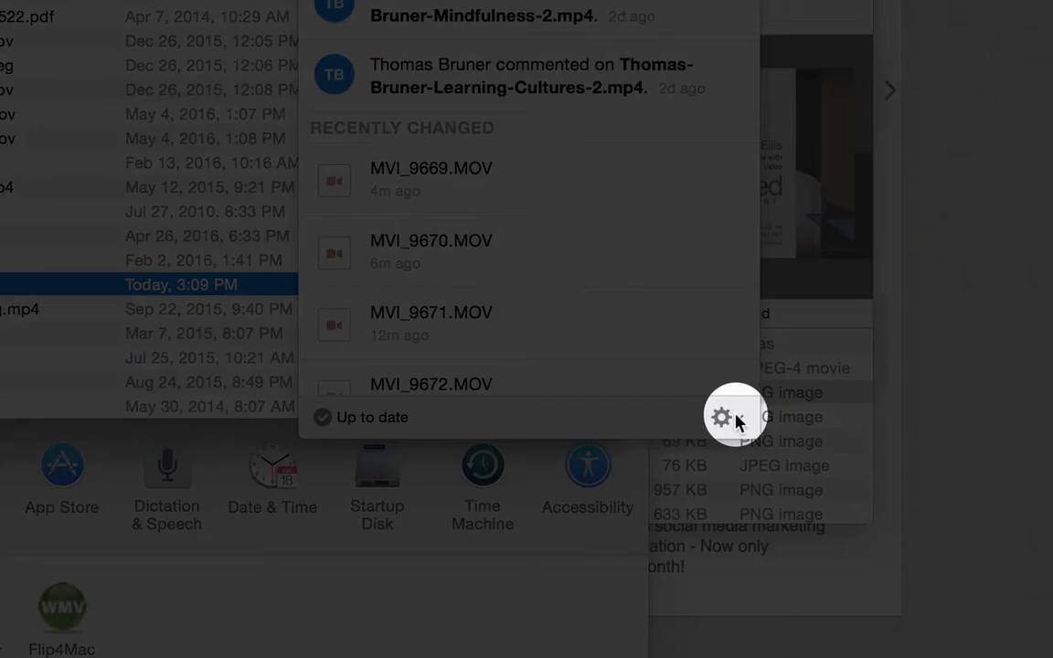
{"action": "left_click", "coordinate": [721, 417]}
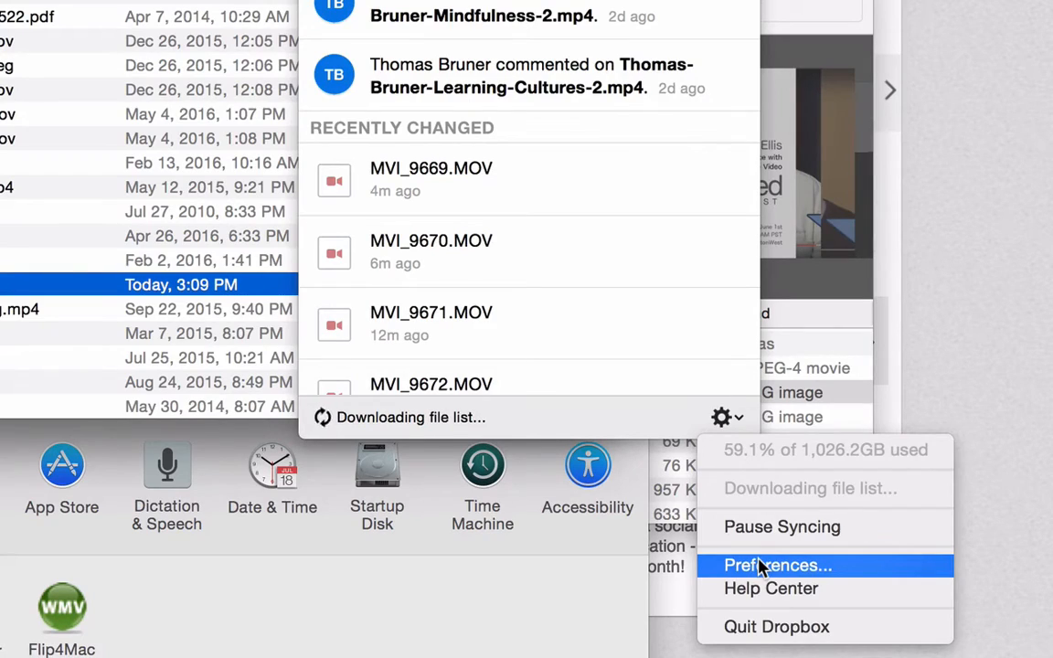
{"action": "left_click", "coordinate": [777, 564]}
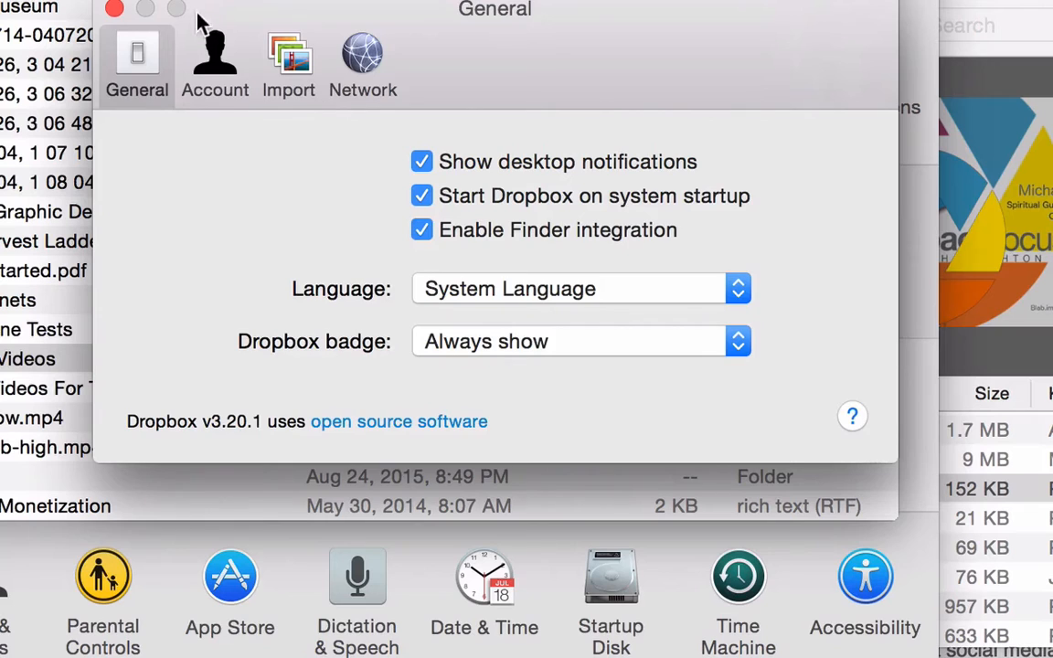
- Open Selective Sync's Change Settings from the Account tab
{"action": "left_click", "coordinate": [215, 59]}
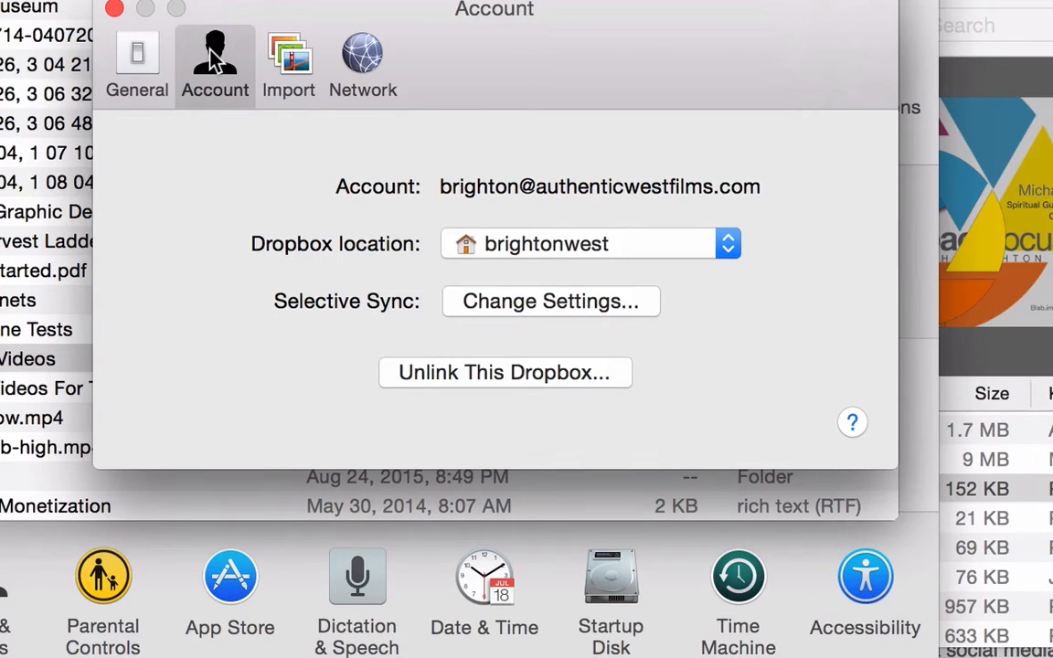
{"action": "mouse_move", "coordinate": [621, 309]}
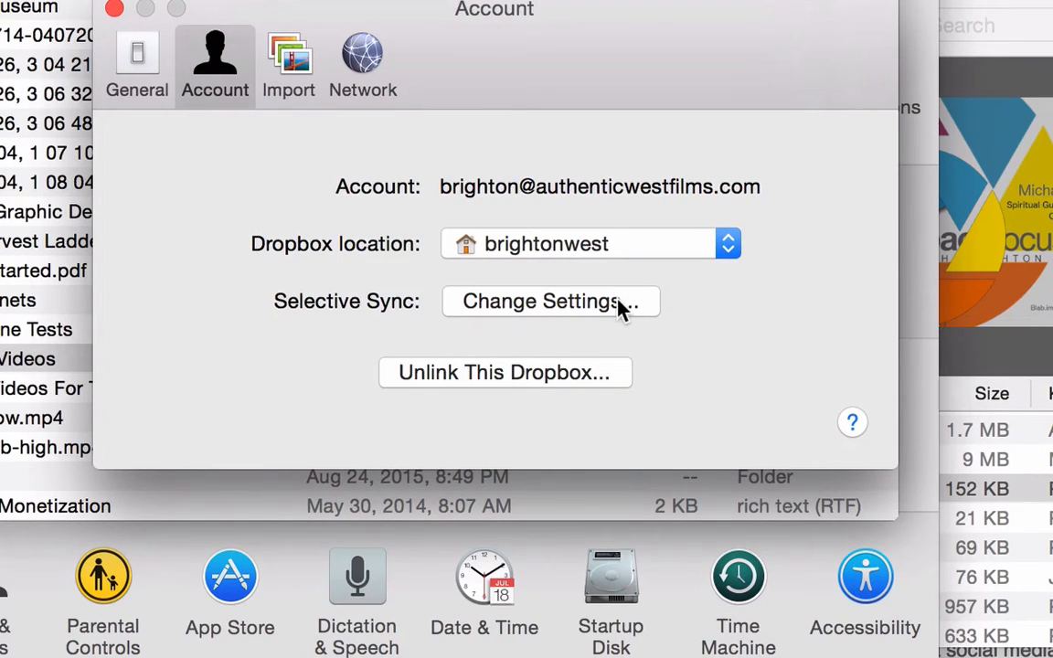
{"action": "left_click", "coordinate": [549, 300]}
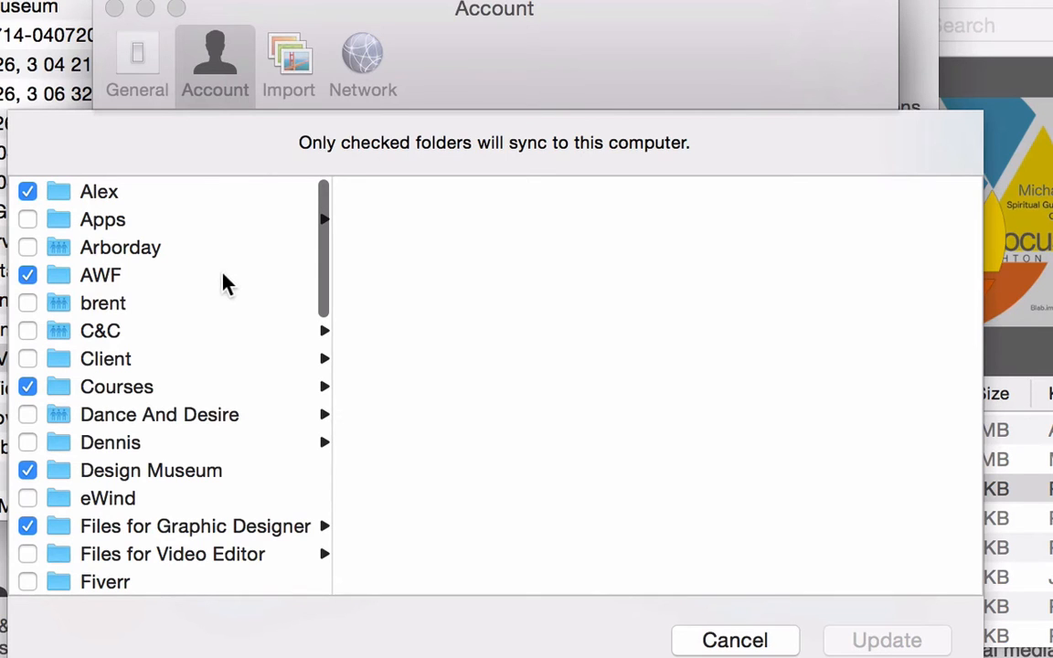
- Scroll the Selective Sync folder list down to the Owl Day Videos folder
{"action": "scroll", "scroll_direction": "down", "scroll_amount": 3}
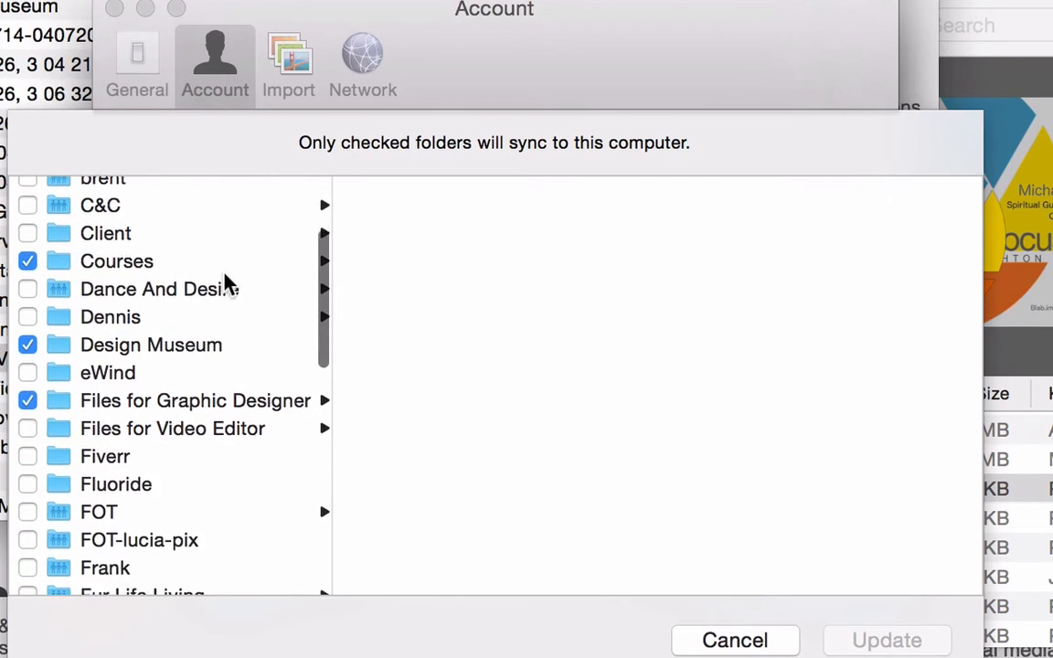
{"action": "scroll", "scroll_direction": "down", "scroll_amount": 3}
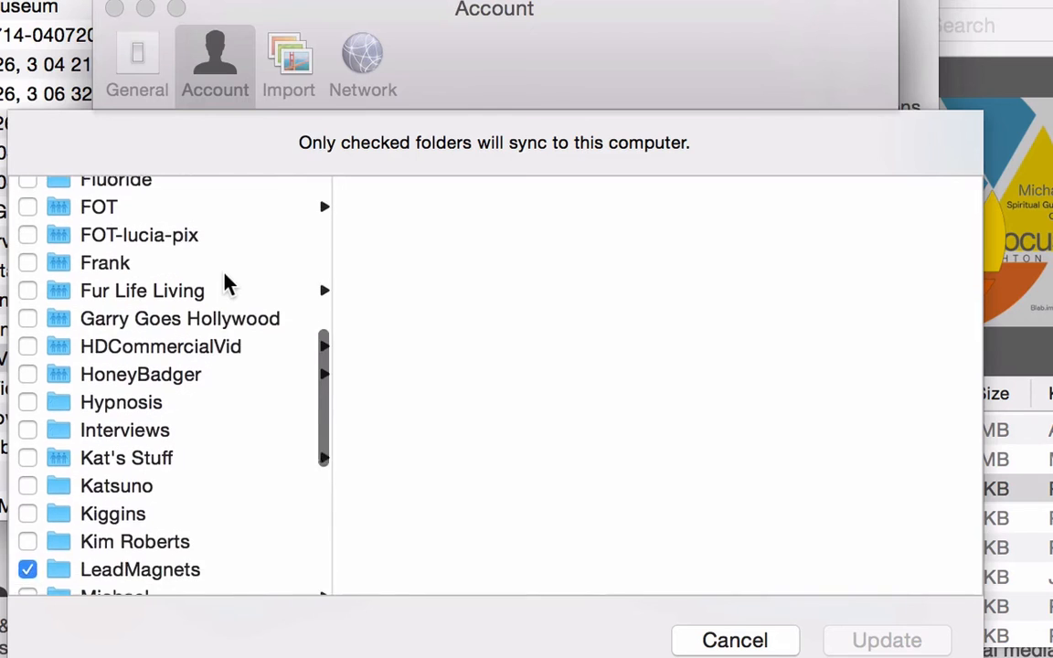
{"action": "scroll", "scroll_direction": "down", "scroll_amount": 3}
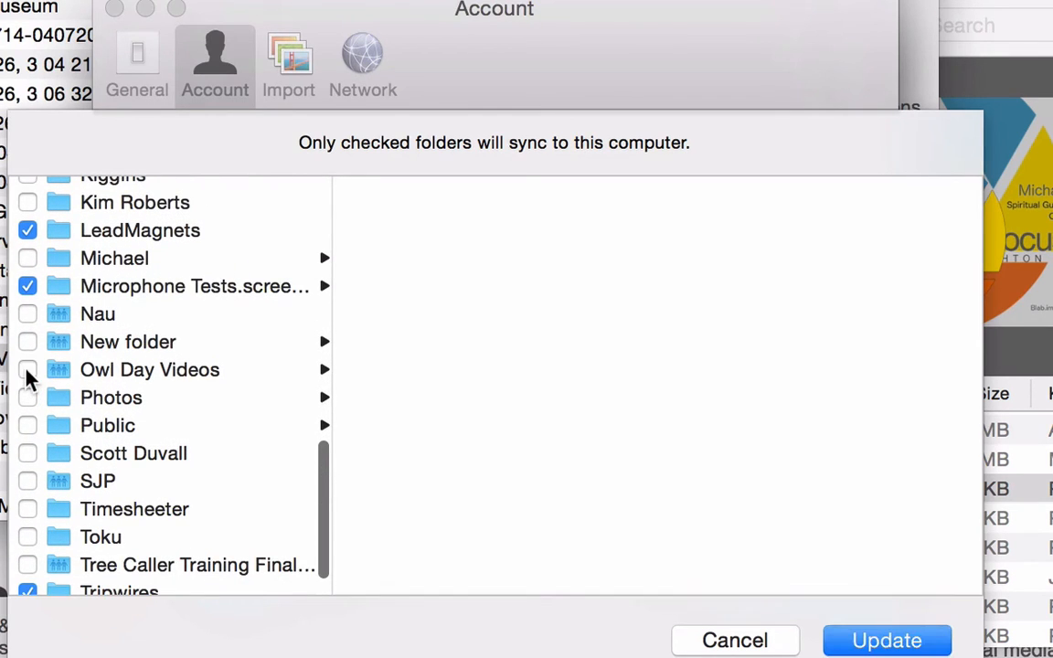
- Apply the Selective Sync change and confirm removing Owl Day Videos from this Mac
{"action": "left_click", "coordinate": [886, 640]}
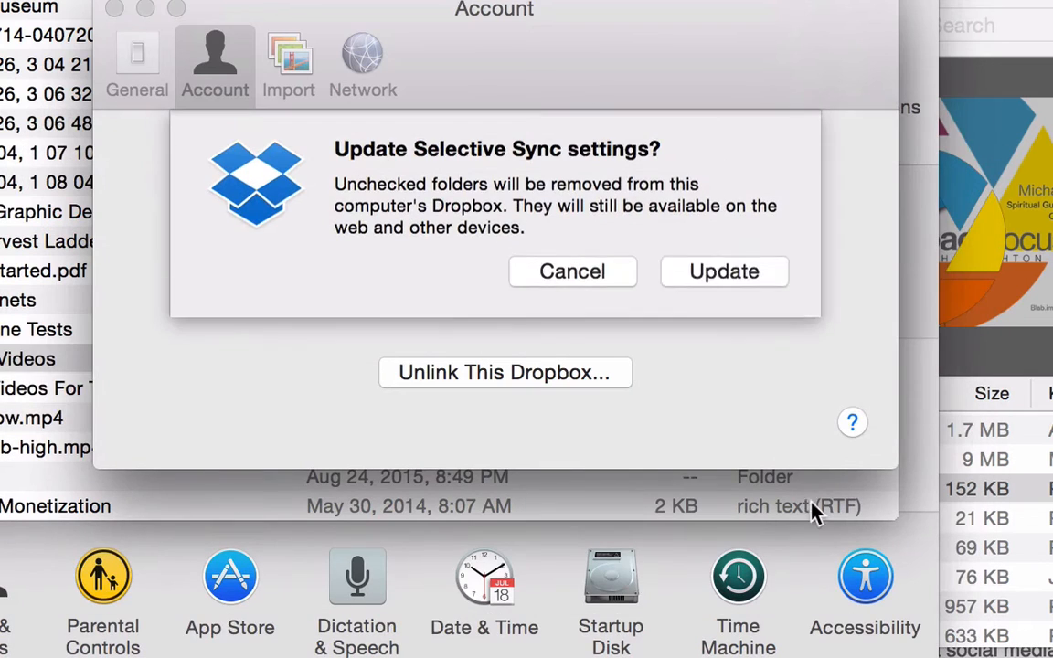
{"action": "mouse_move", "coordinate": [723, 271]}
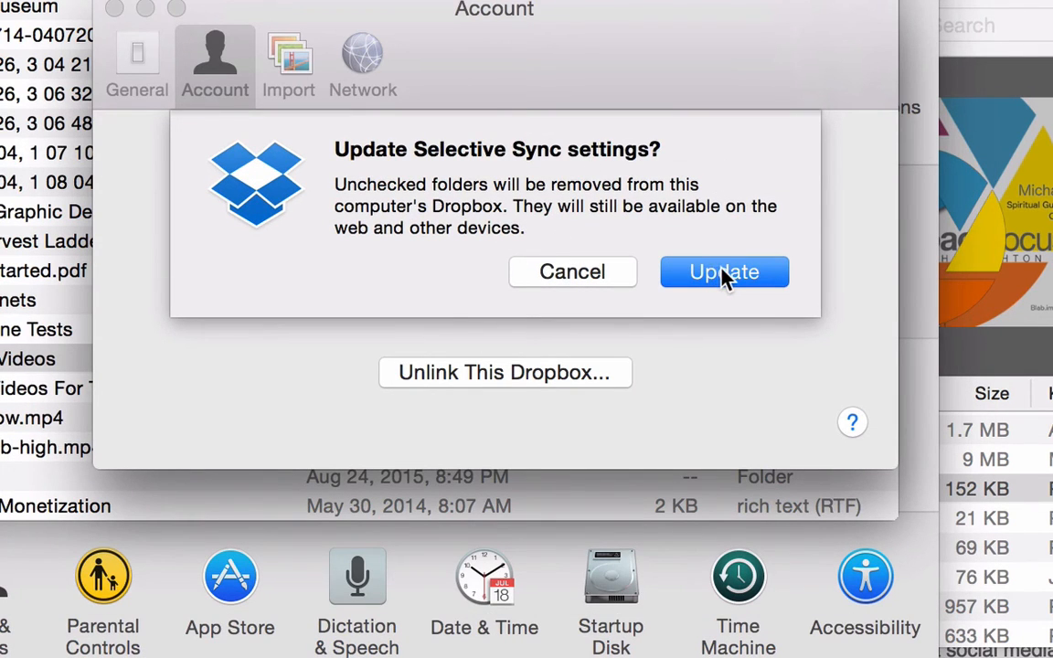
{"action": "left_click", "coordinate": [724, 271]}
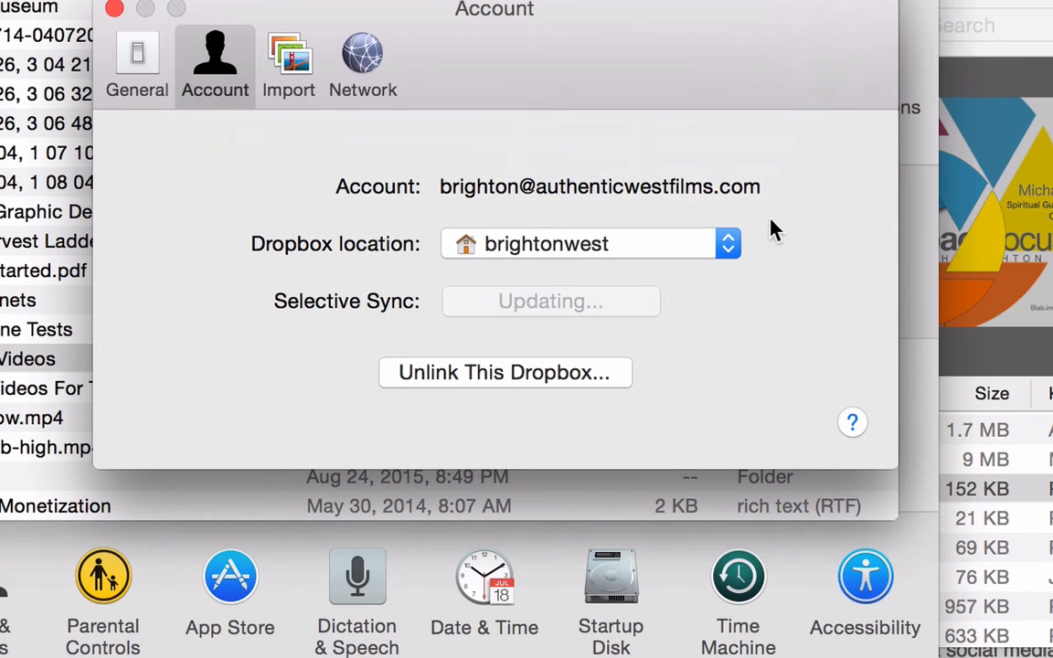